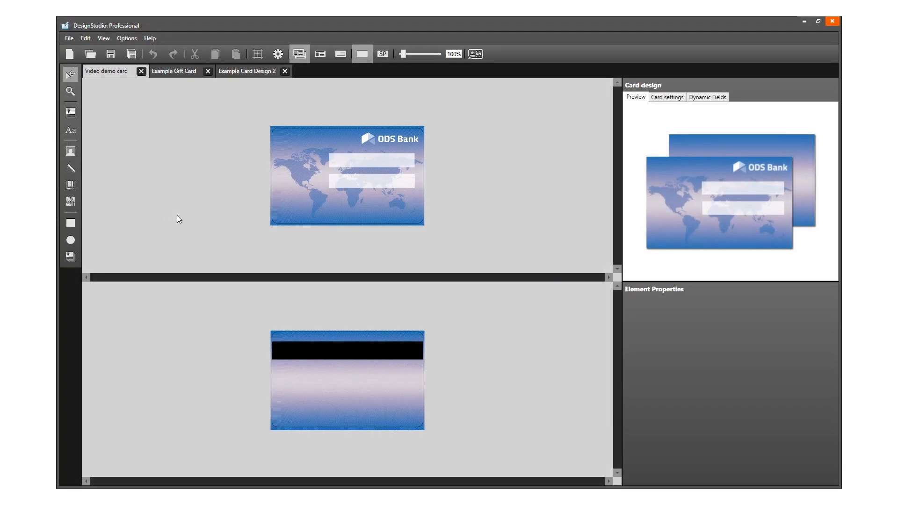
{"action": "mouse_move", "coordinate": [71, 131]}
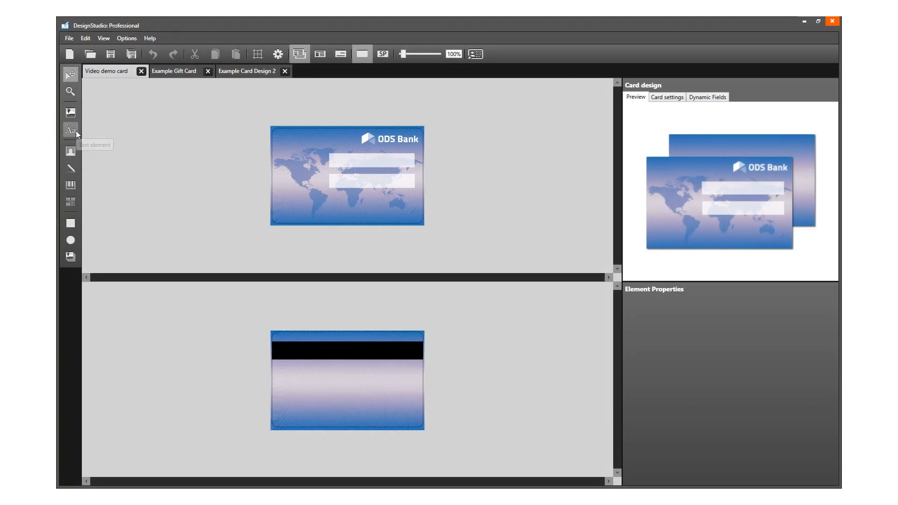
{"action": "mouse_move", "coordinate": [145, 160]}
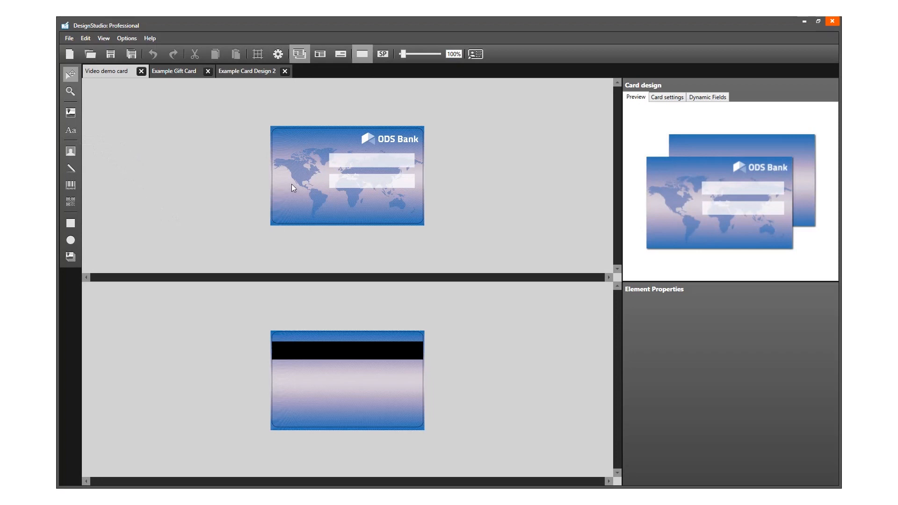
- Inspect the world map and ODS Bank logo, then browse the gift card and ID card examples
{"action": "left_click", "coordinate": [351, 188]}
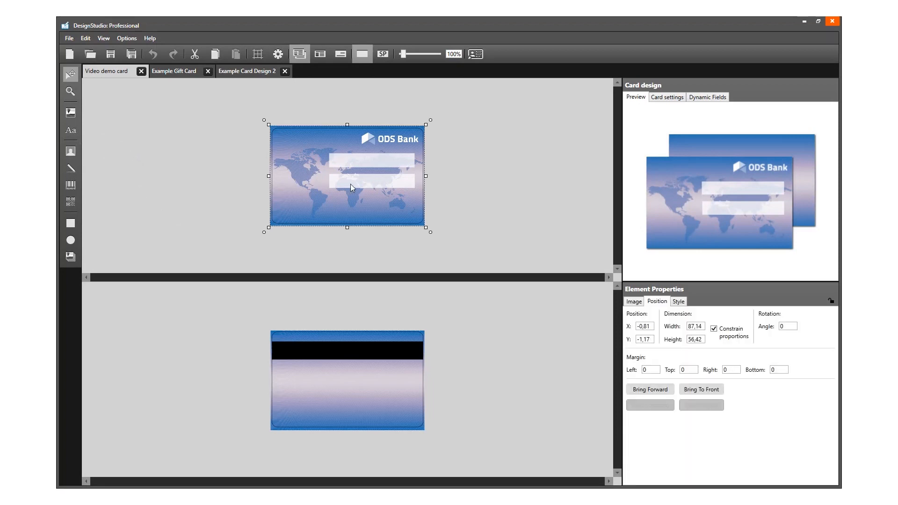
{"action": "left_click", "coordinate": [396, 140]}
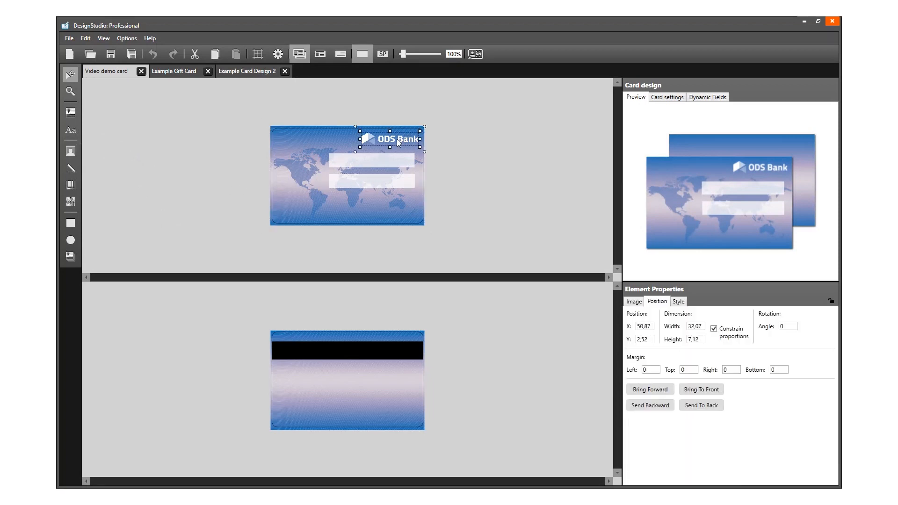
{"action": "mouse_move", "coordinate": [69, 131]}
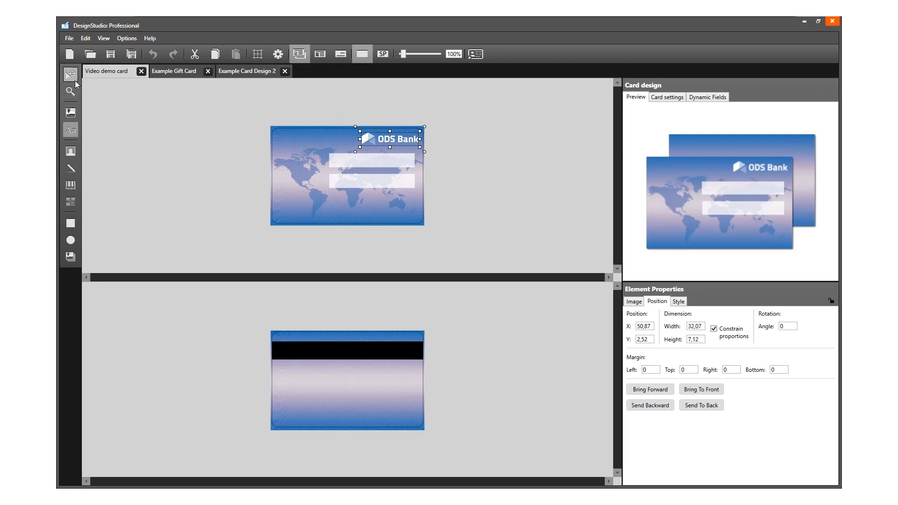
{"action": "left_click", "coordinate": [150, 174]}
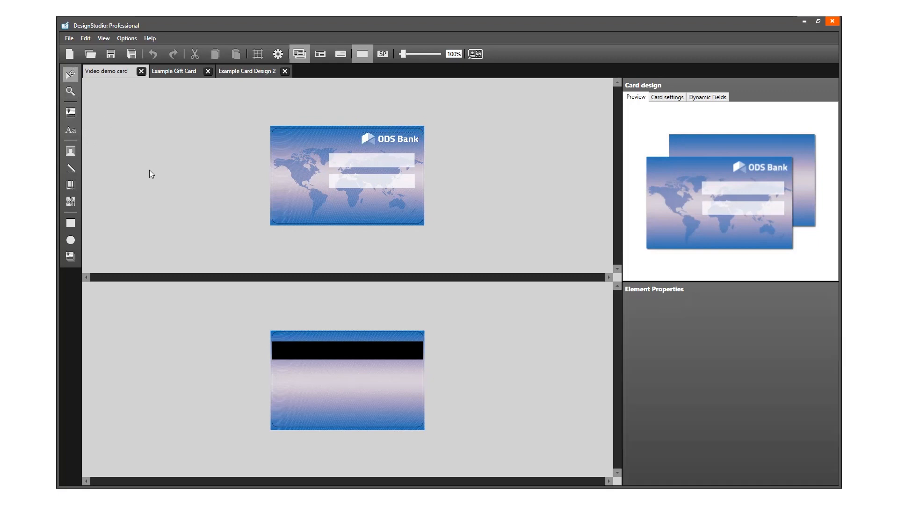
{"action": "mouse_move", "coordinate": [154, 161]}
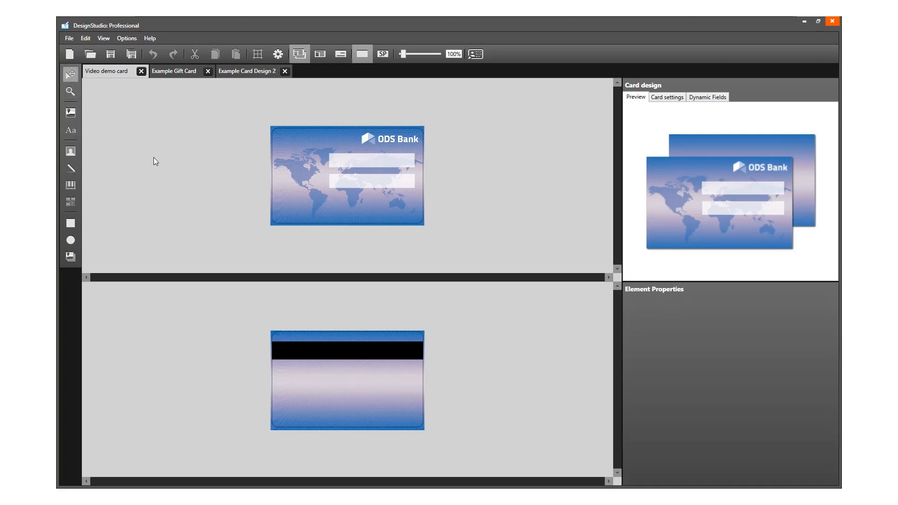
{"action": "left_click", "coordinate": [174, 71]}
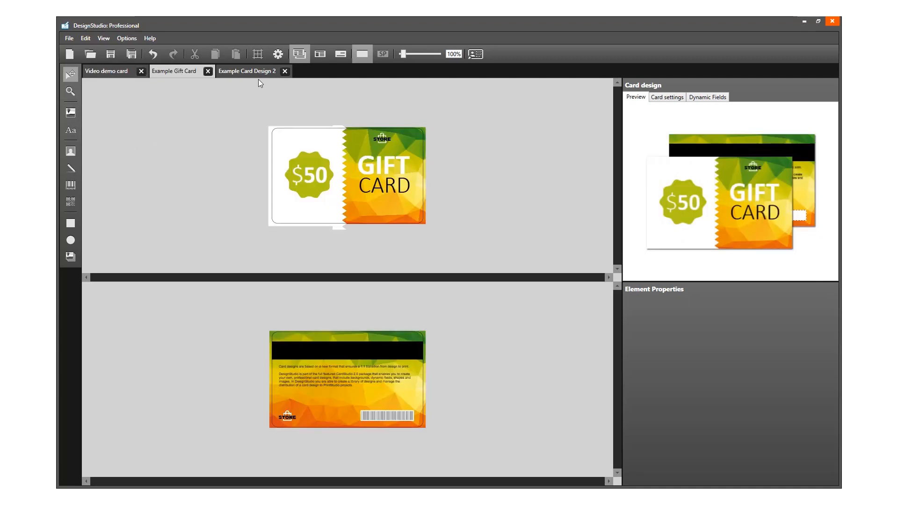
{"action": "left_click", "coordinate": [247, 71]}
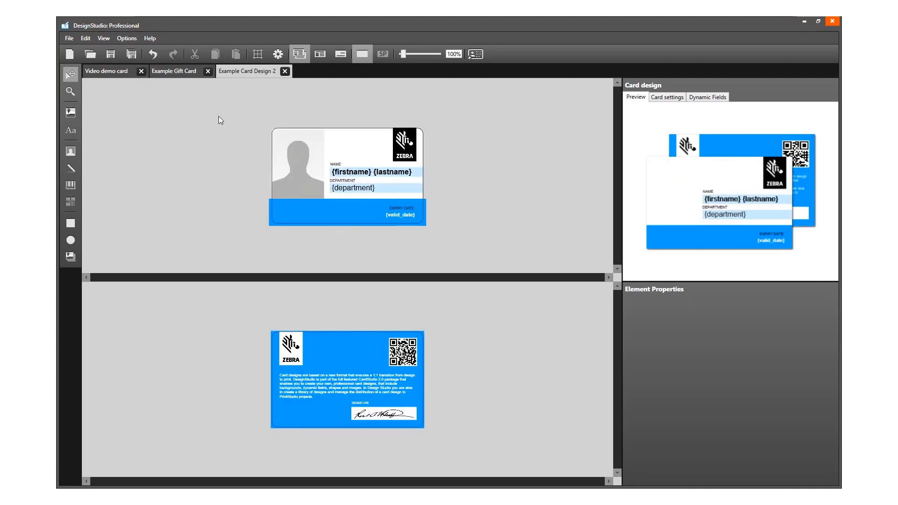
{"action": "mouse_move", "coordinate": [195, 122]}
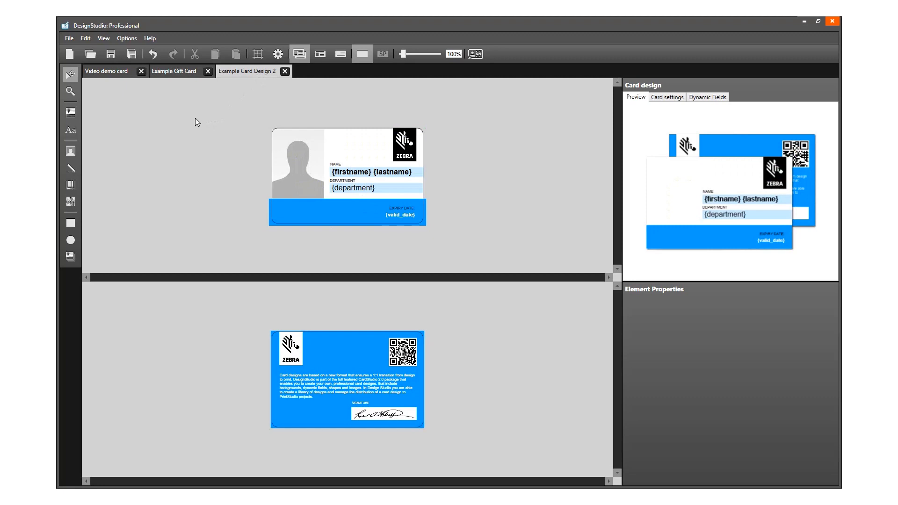
{"action": "mouse_move", "coordinate": [118, 94]}
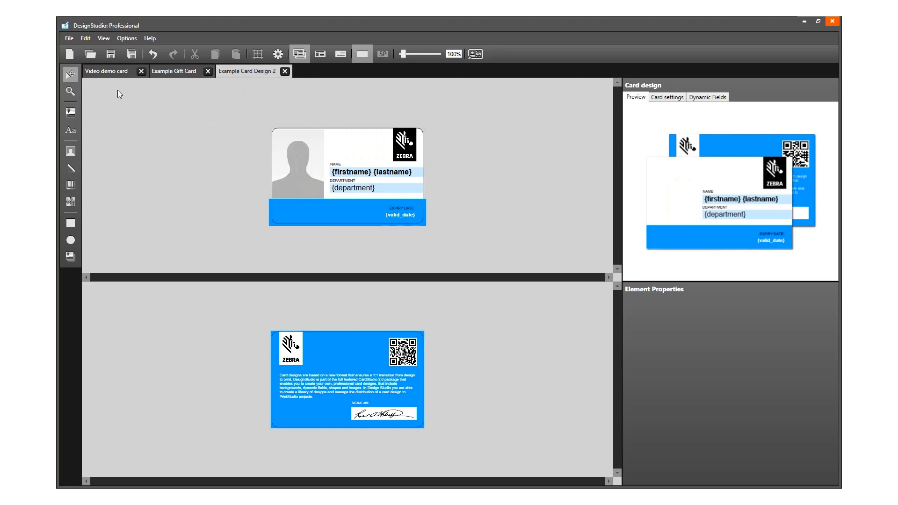
- Switch back to the Video demo card tab showing the ODS Bank design
{"action": "left_click", "coordinate": [106, 72]}
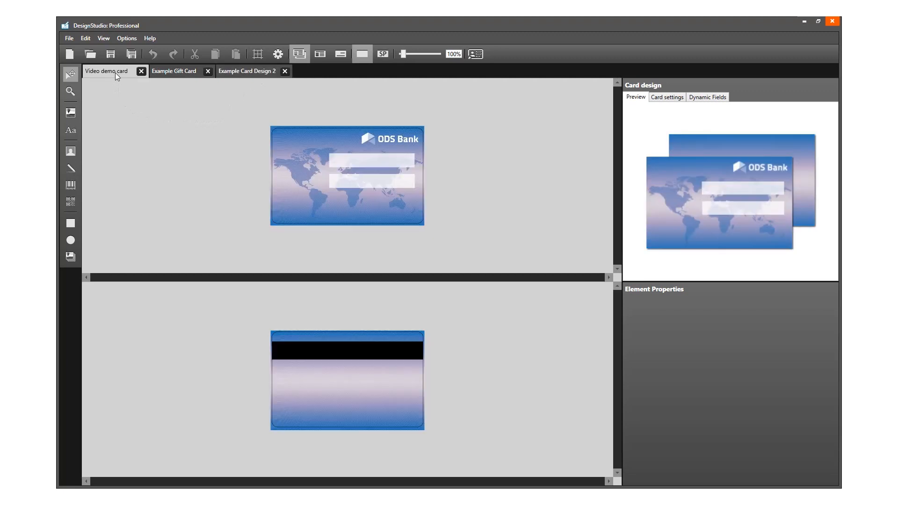
{"action": "mouse_move", "coordinate": [120, 104]}
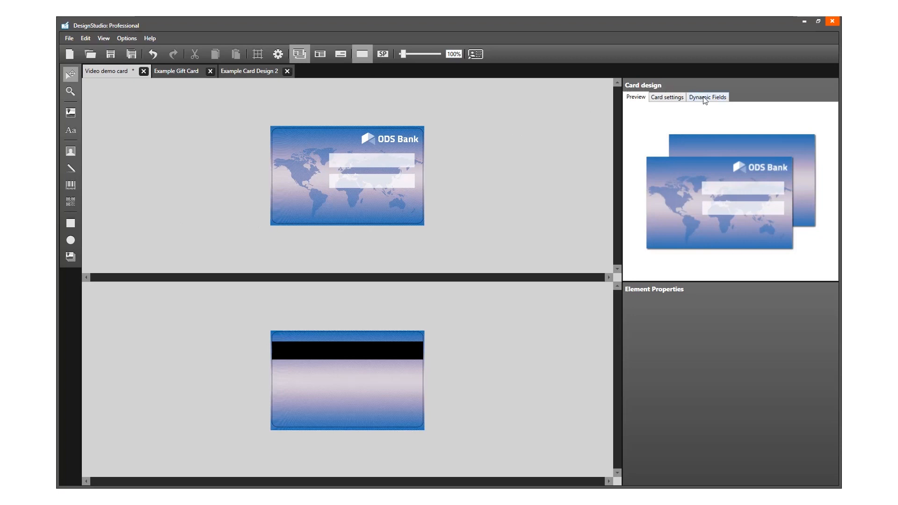
- Add Dynamic field 1 through 5 in the Dynamic Fields tab and select the first name box
{"action": "left_click", "coordinate": [707, 97]}
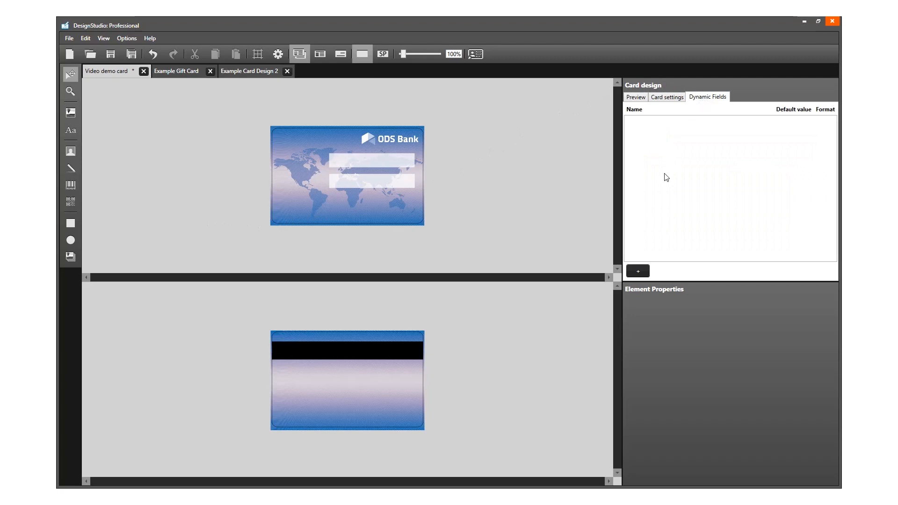
{"action": "left_click", "coordinate": [637, 270]}
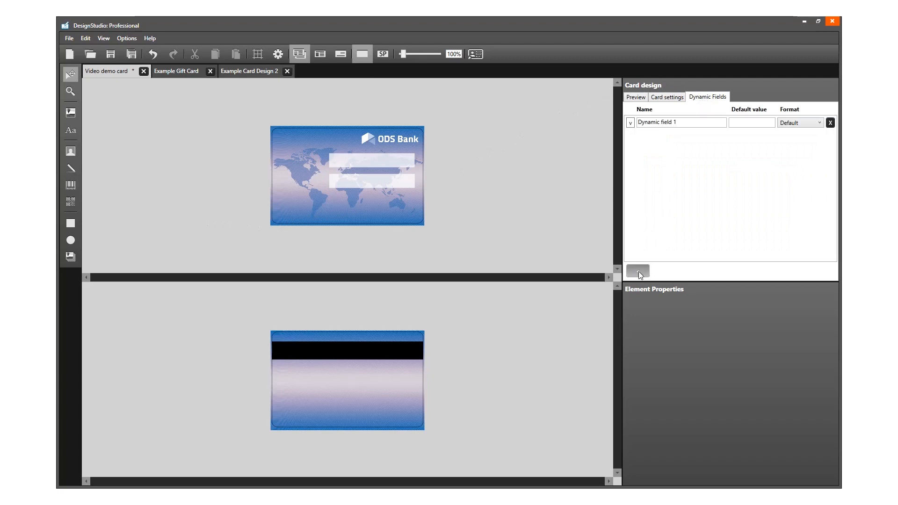
{"action": "left_click", "coordinate": [637, 271]}
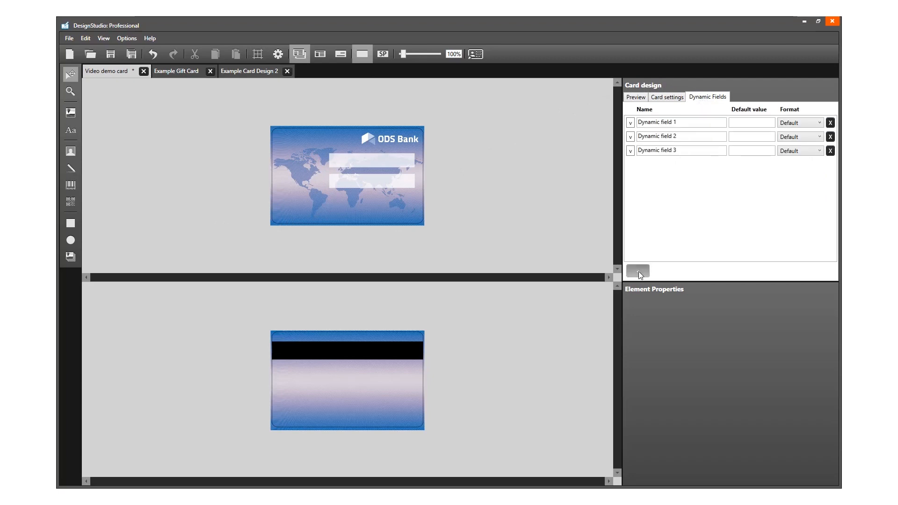
{"action": "left_click", "coordinate": [637, 271]}
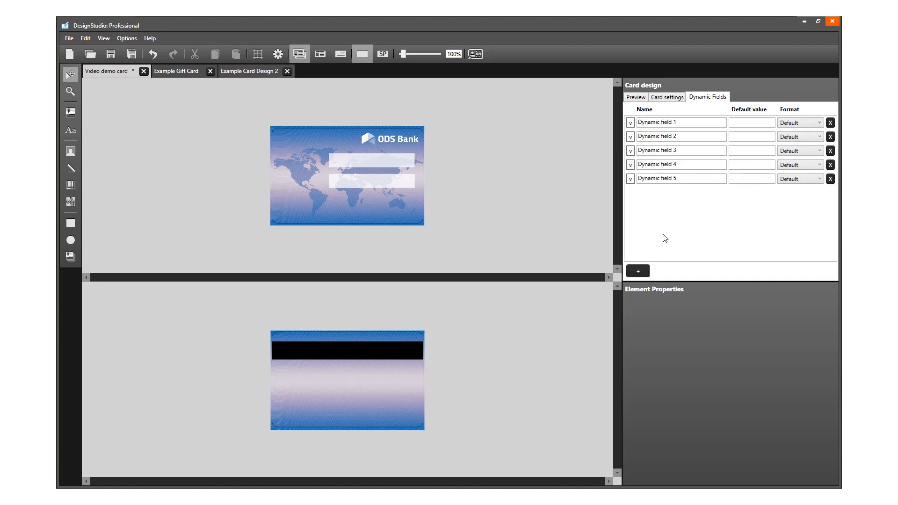
{"action": "left_click", "coordinate": [681, 122]}
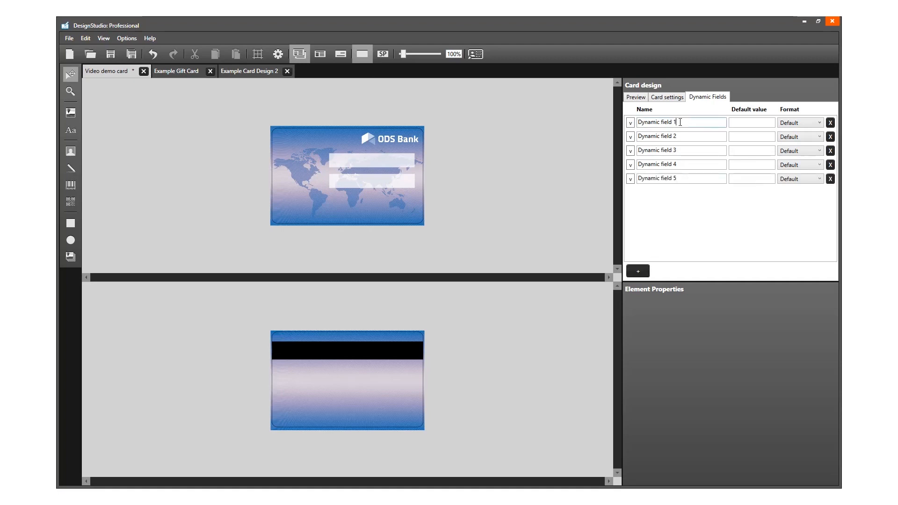
- Name the dynamic fields Firstname, Lastname, Function, Employee number and Expiry date
{"action": "type", "text": "Firstname"}
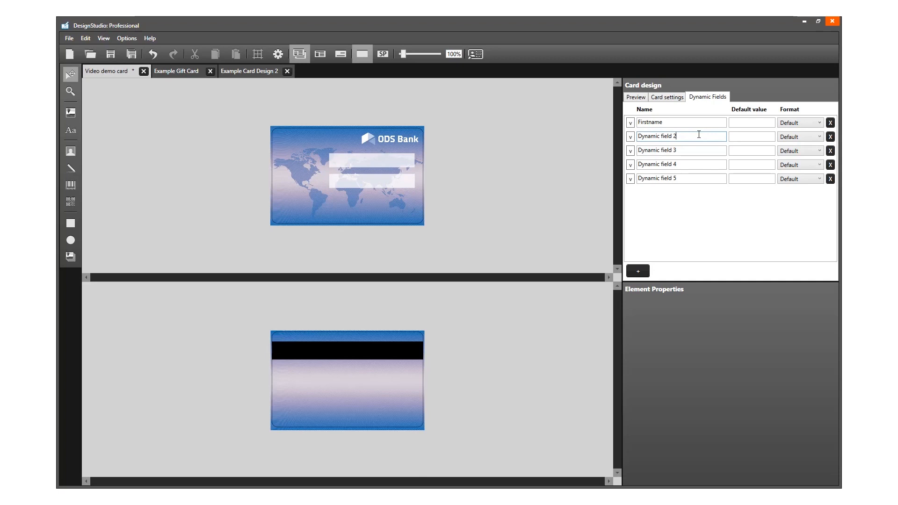
{"action": "type", "text": "Lastname"}
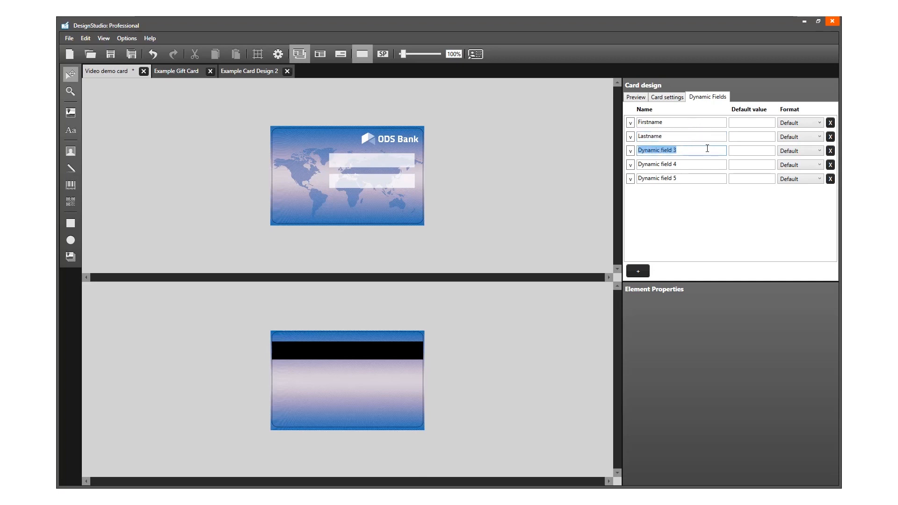
{"action": "type", "text": "Function"}
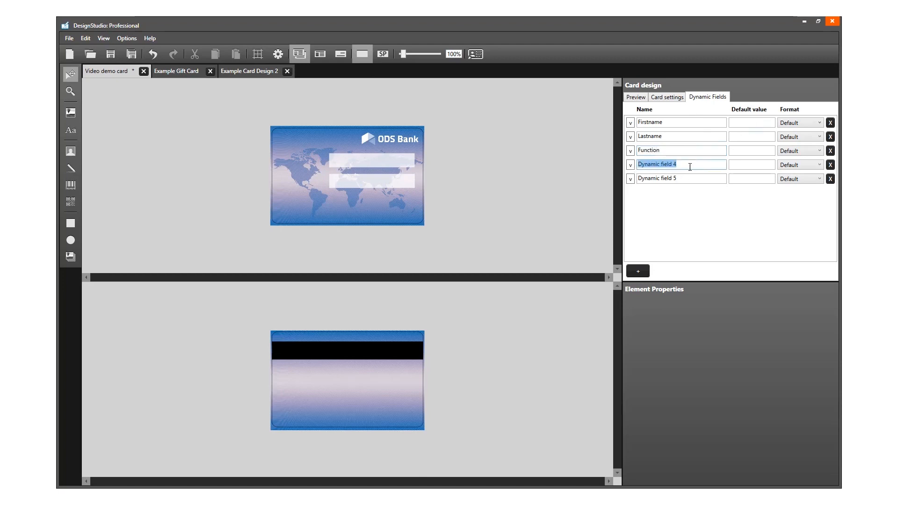
{"action": "type", "text": "Employee number"}
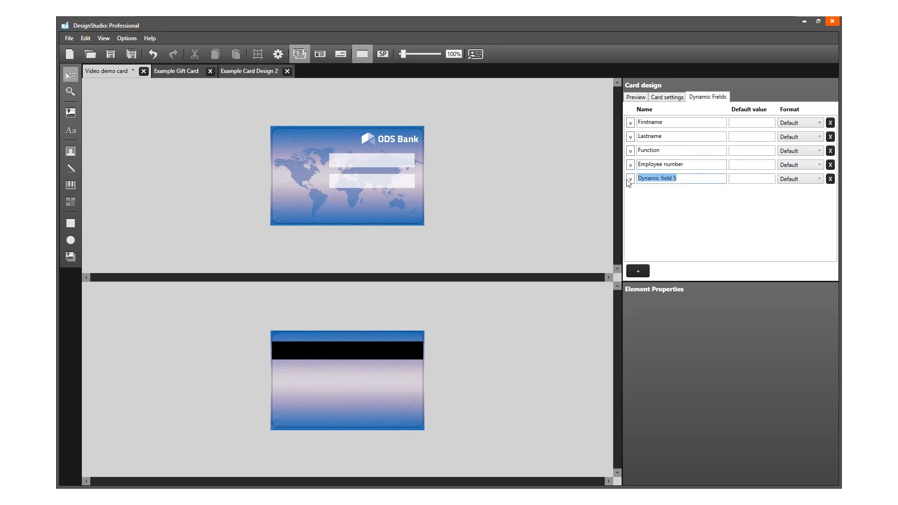
{"action": "type", "text": "E"}
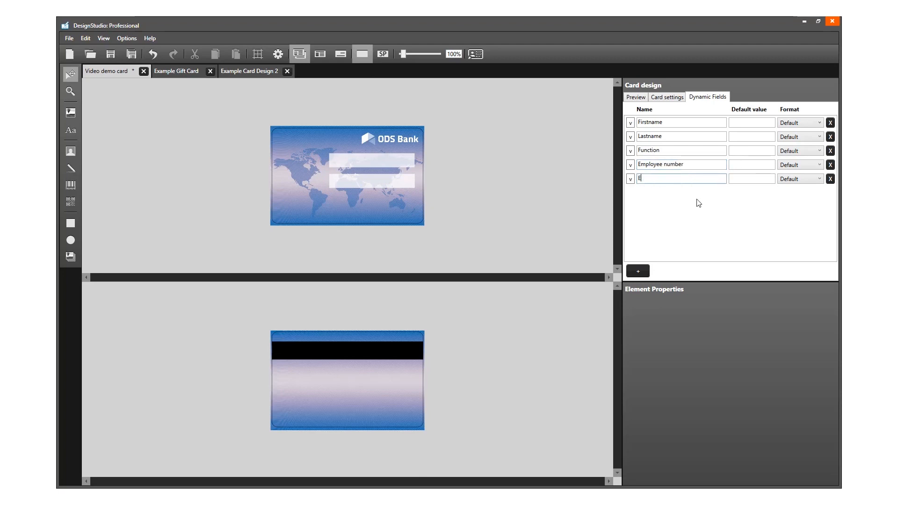
{"action": "type", "text": "Expiry date"}
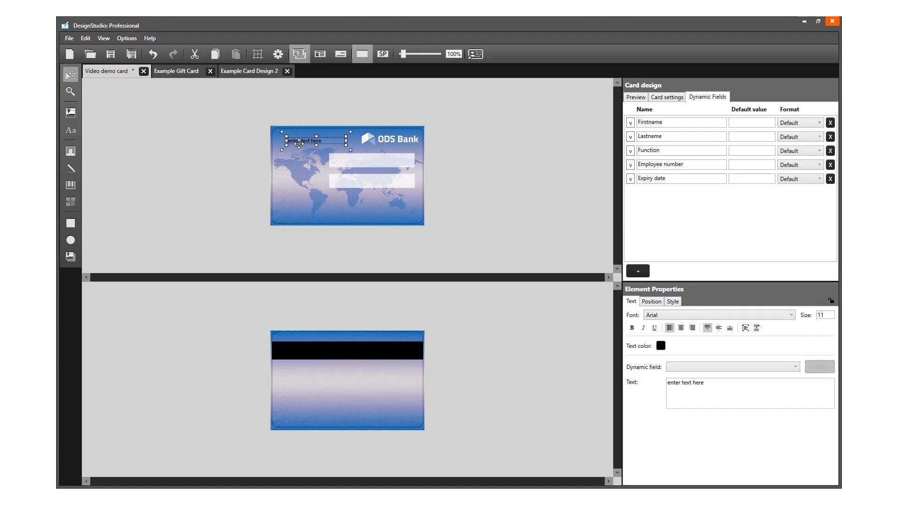
{"action": "mouse_move", "coordinate": [628, 289]}
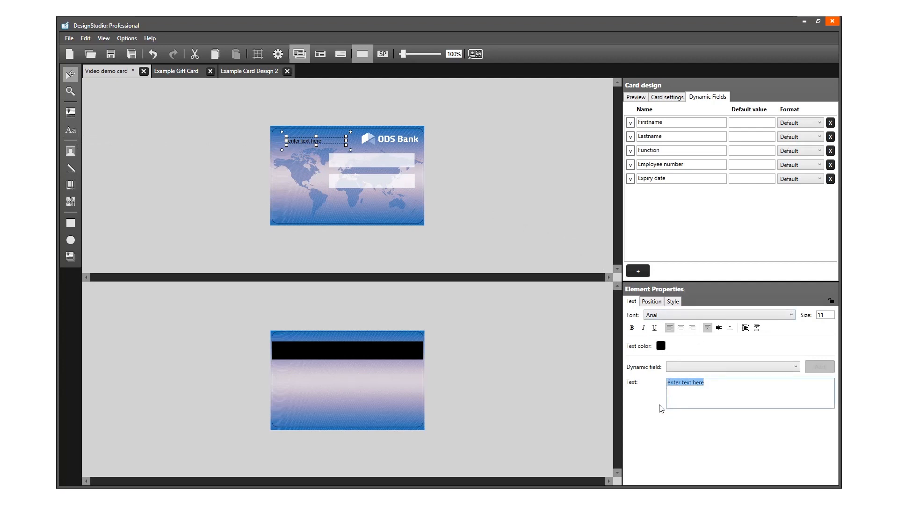
- Place labels 'Name' and 'Function' on the front, 'Employee number' and 'Expiry date' on the back
{"action": "type", "text": "Name:"}
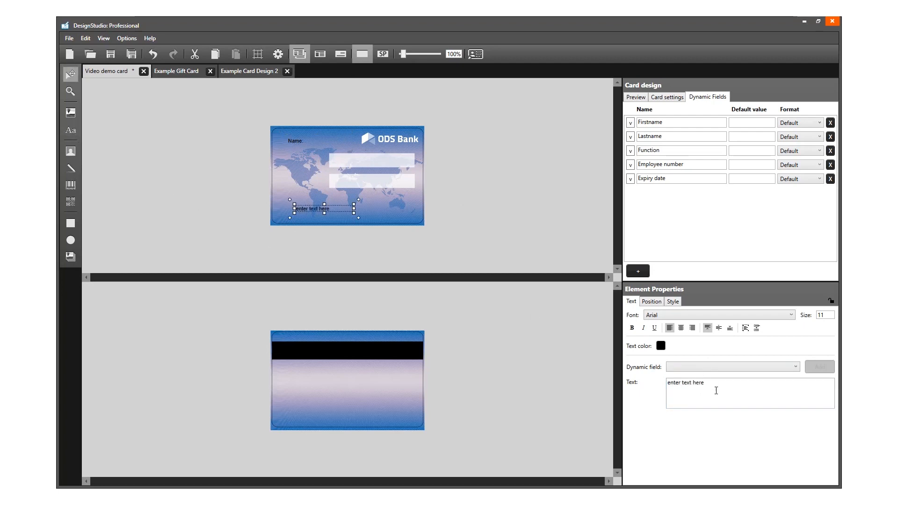
{"action": "type", "text": "Function:"}
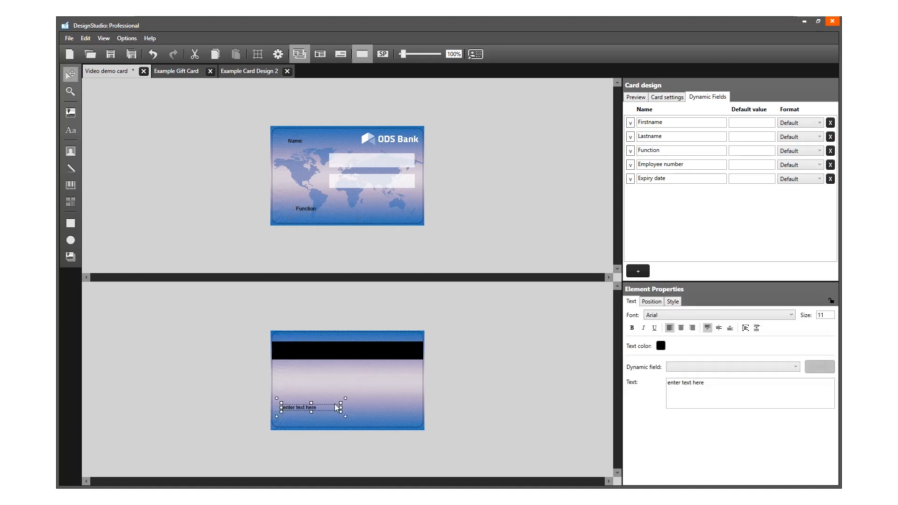
{"action": "type", "text": "E"}
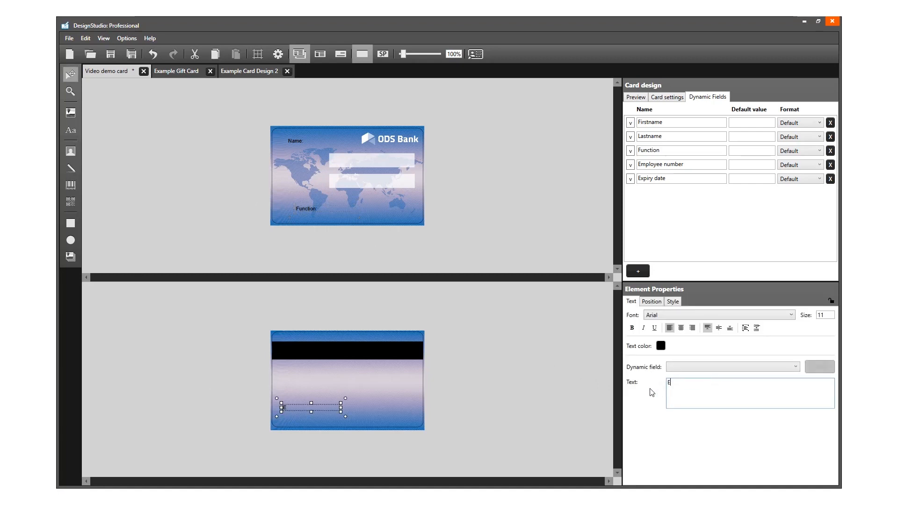
{"action": "type", "text": "mployee"}
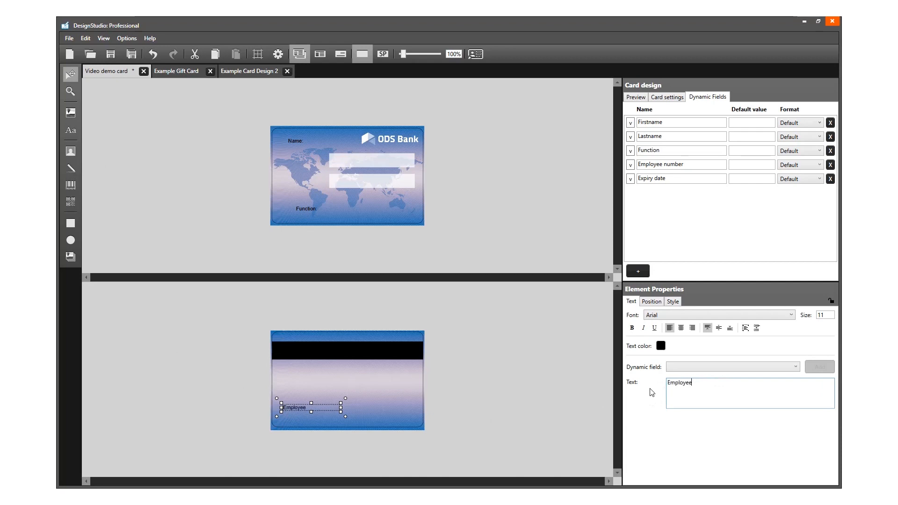
{"action": "type", "text": "number:"}
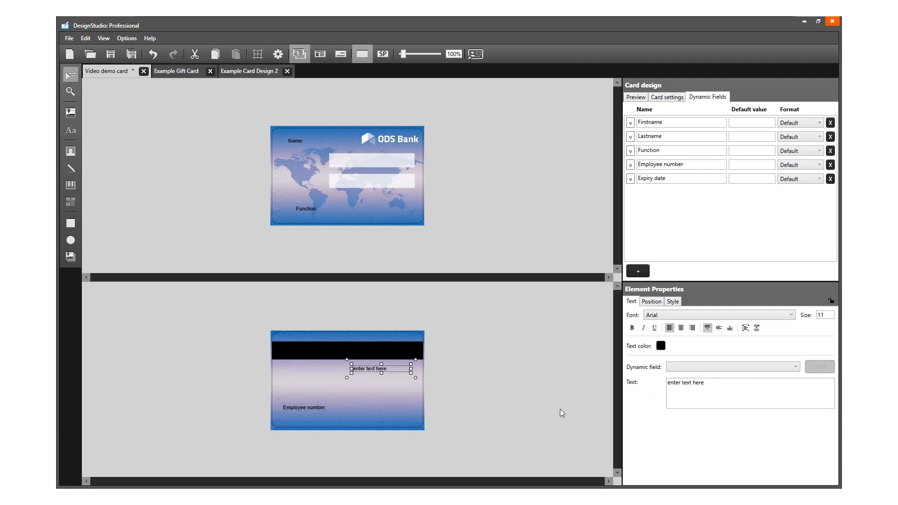
{"action": "type", "text": "Expiry date:"}
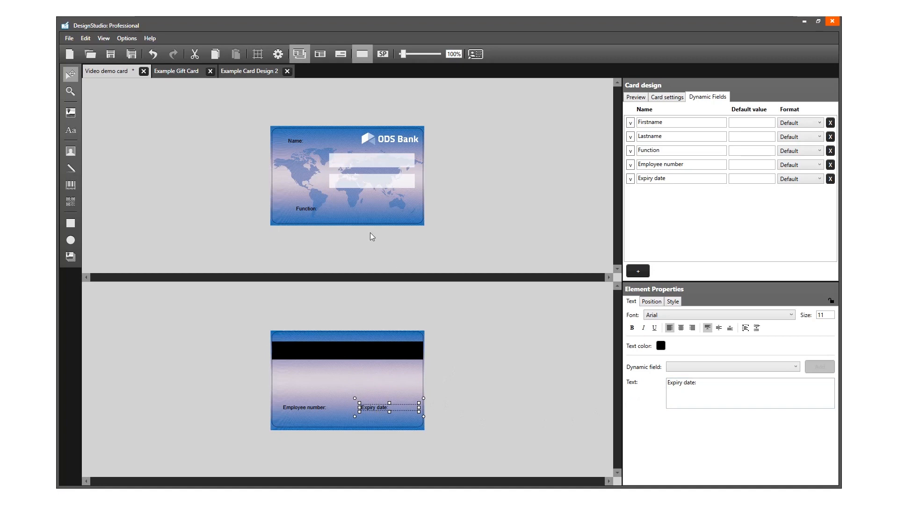
{"action": "left_click", "coordinate": [337, 150]}
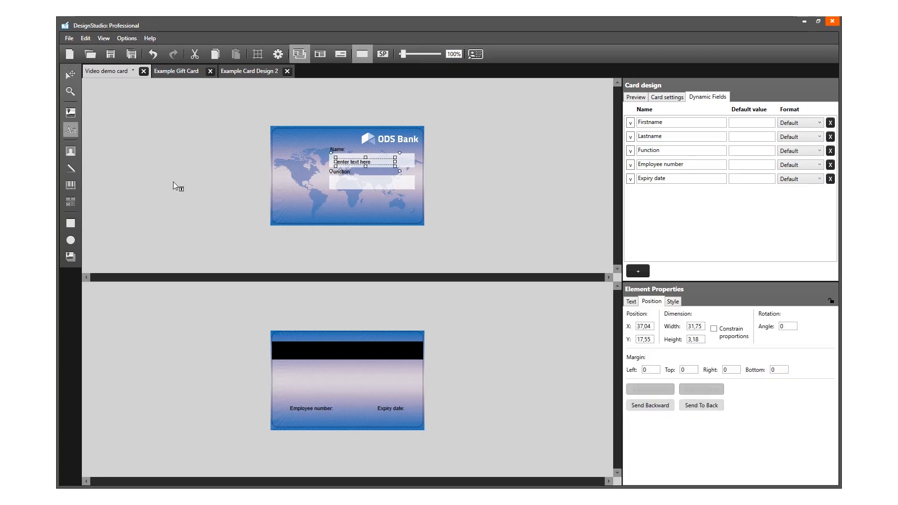
- Draw blank text boxes in the front white bars and under the back labels
{"action": "left_click_drag", "start_coordinate": [371, 161], "coordinate": [371, 185]}
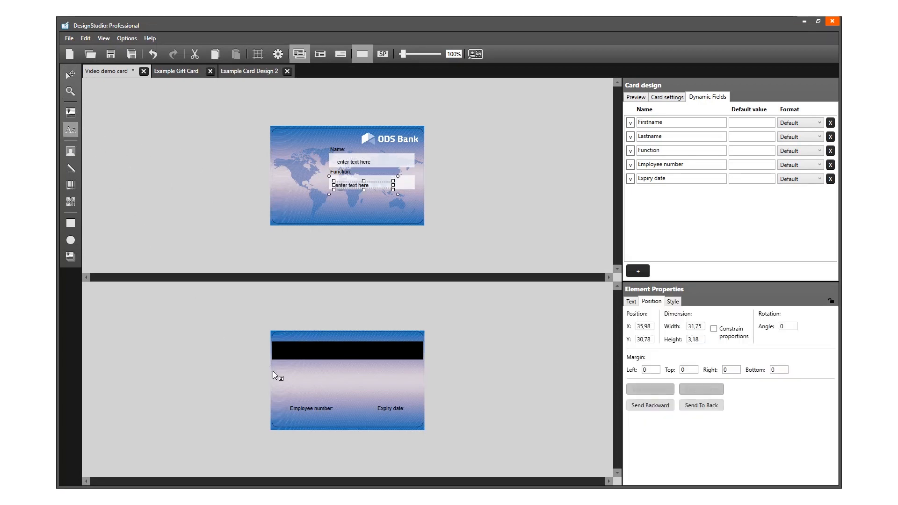
{"action": "left_click_drag", "start_coordinate": [370, 186], "coordinate": [307, 418]}
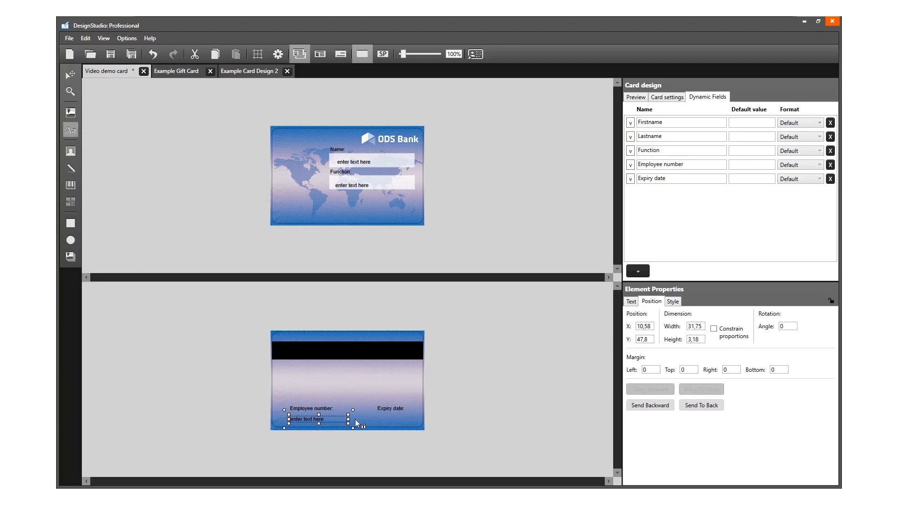
{"action": "left_click_drag", "start_coordinate": [307, 419], "coordinate": [392, 423]}
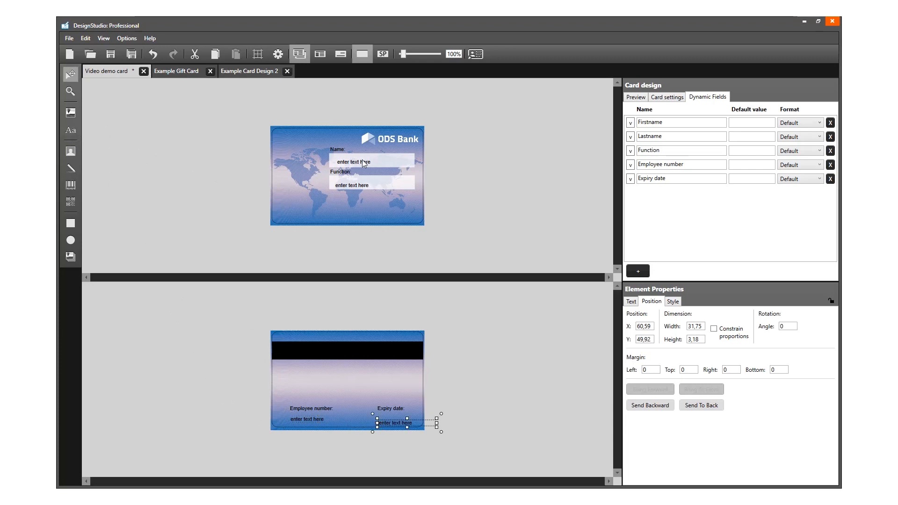
{"action": "left_click", "coordinate": [371, 161]}
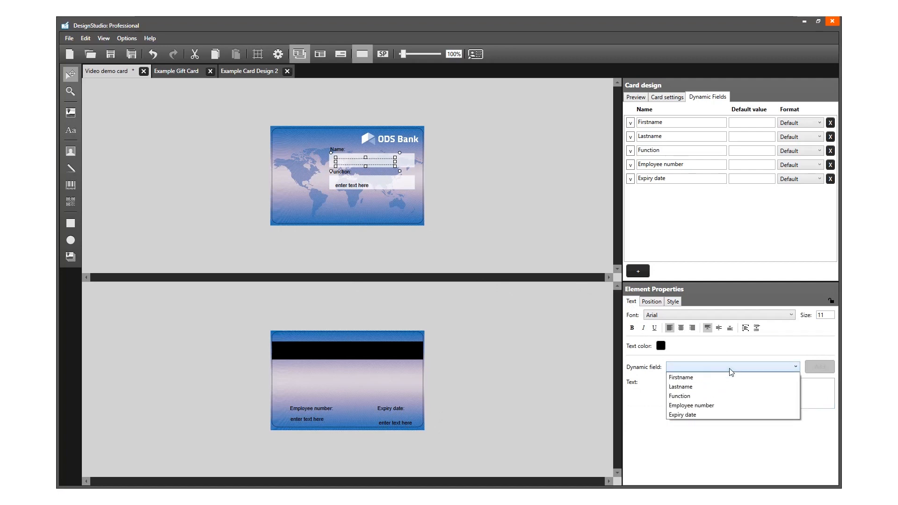
- Insert the Firstname, Function and Expiry date fields into their text boxes, bolding the name
{"action": "left_click", "coordinate": [681, 377]}
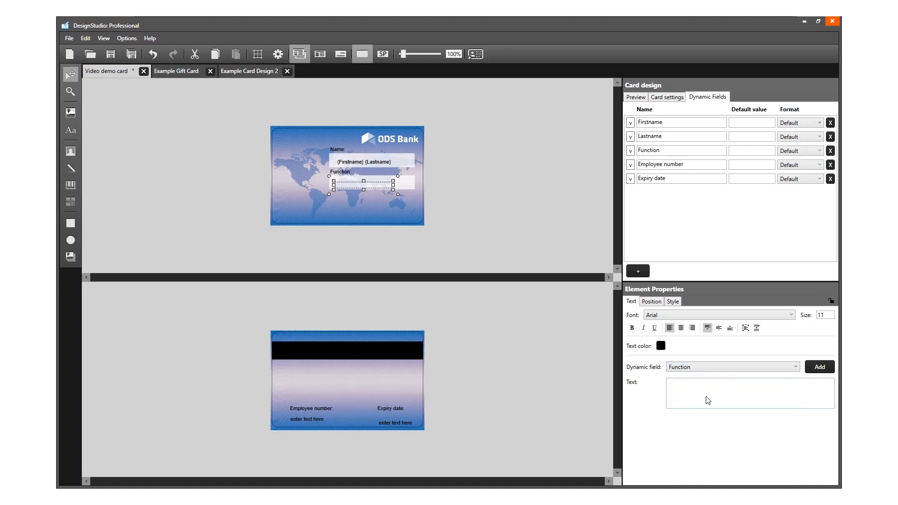
{"action": "left_click", "coordinate": [820, 367]}
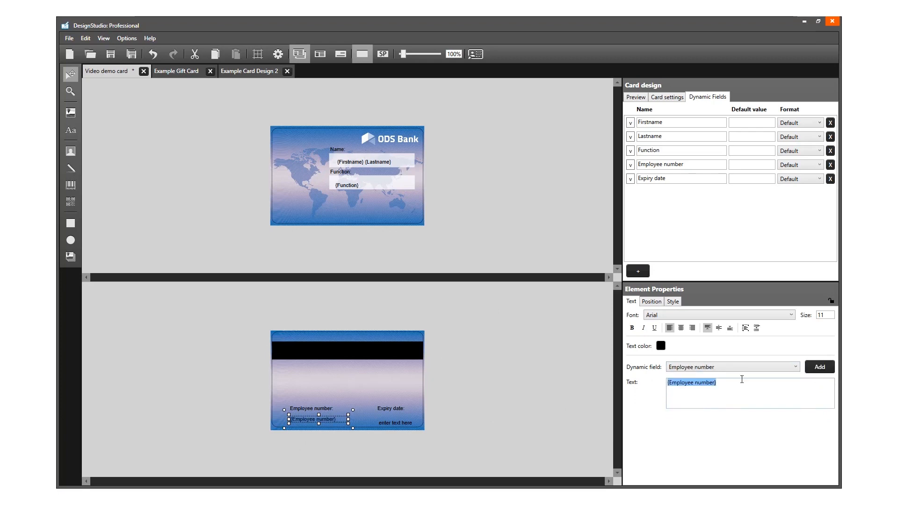
{"action": "left_click", "coordinate": [395, 419]}
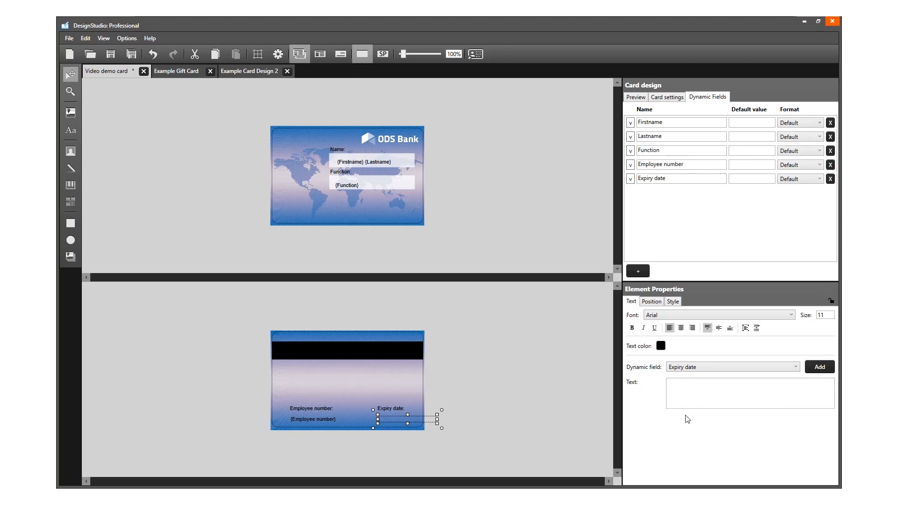
{"action": "left_click", "coordinate": [819, 367]}
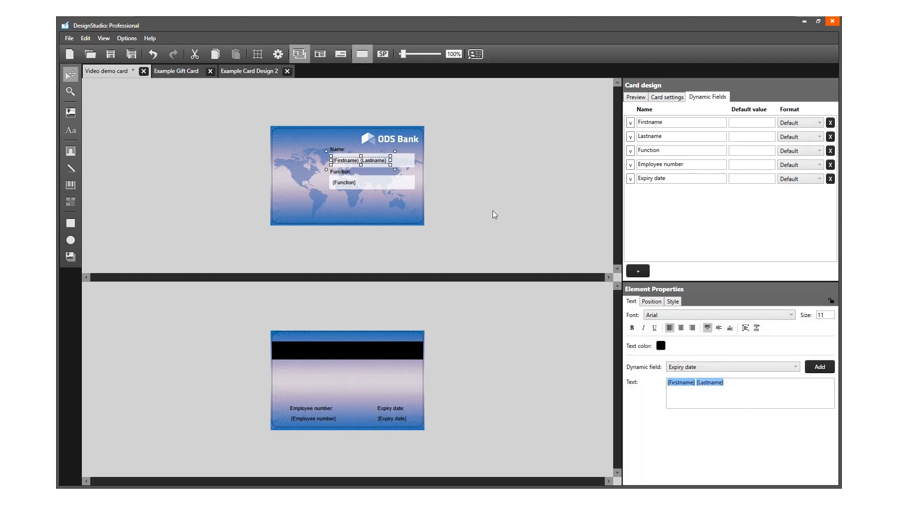
{"action": "left_click", "coordinate": [632, 327]}
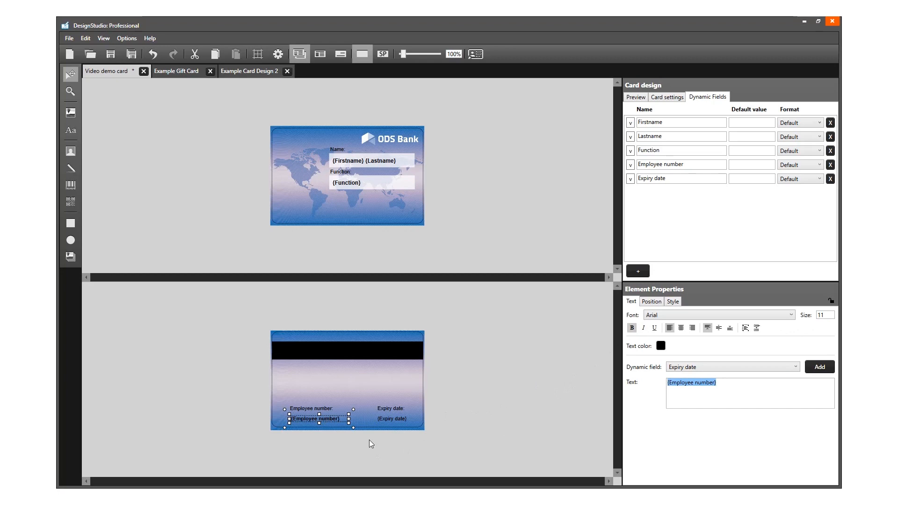
- Make the employee number placeholder on the card back bold
{"action": "left_click", "coordinate": [391, 419]}
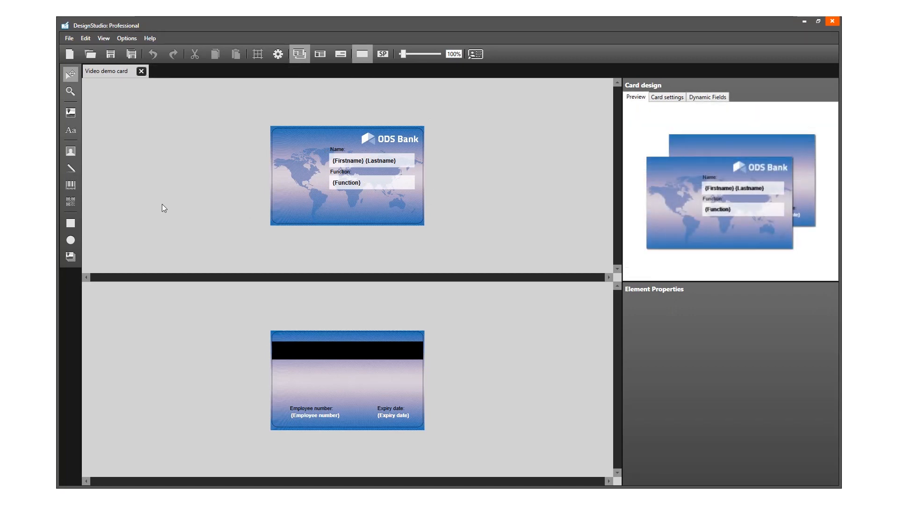
{"action": "mouse_move", "coordinate": [85, 159]}
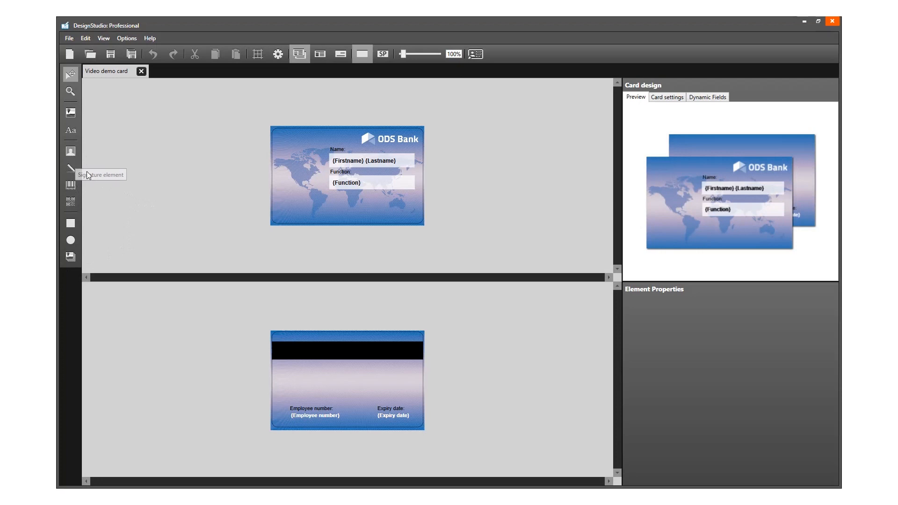
{"action": "mouse_move", "coordinate": [84, 257]}
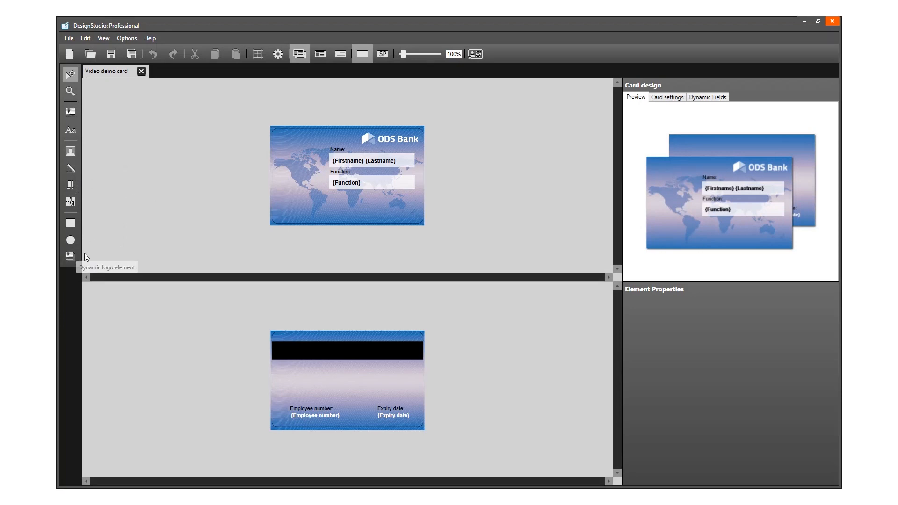
{"action": "mouse_move", "coordinate": [105, 253]}
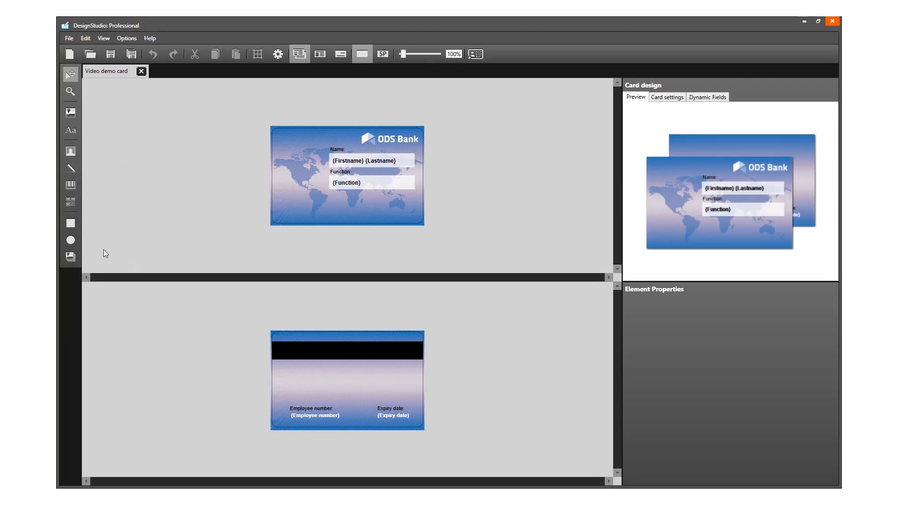